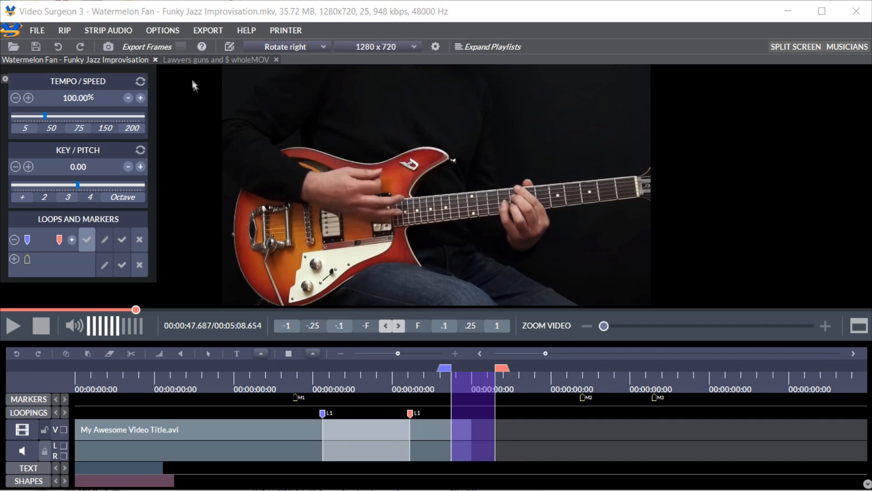
Switch to the sideways 'Lawyers guns and $ wholeMOV' guitar video
click(215, 60)
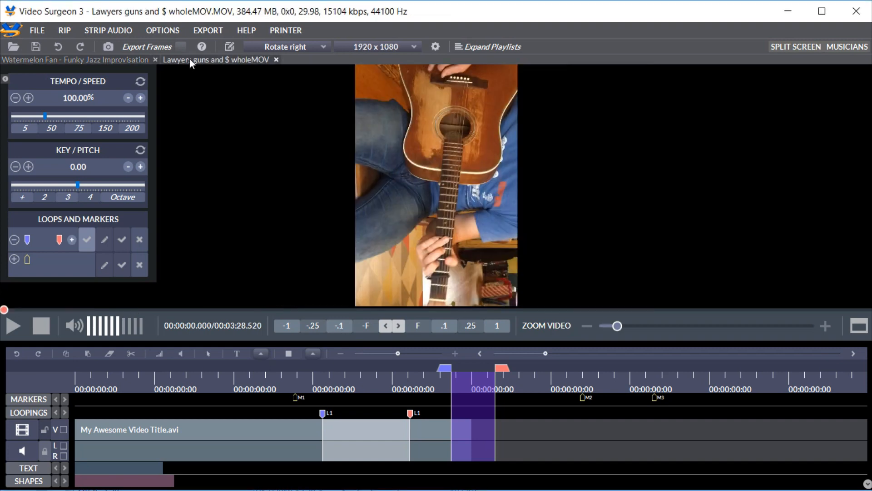
Rotate the guitar video right so it sits upright, then play a few seconds and pause
click(284, 46)
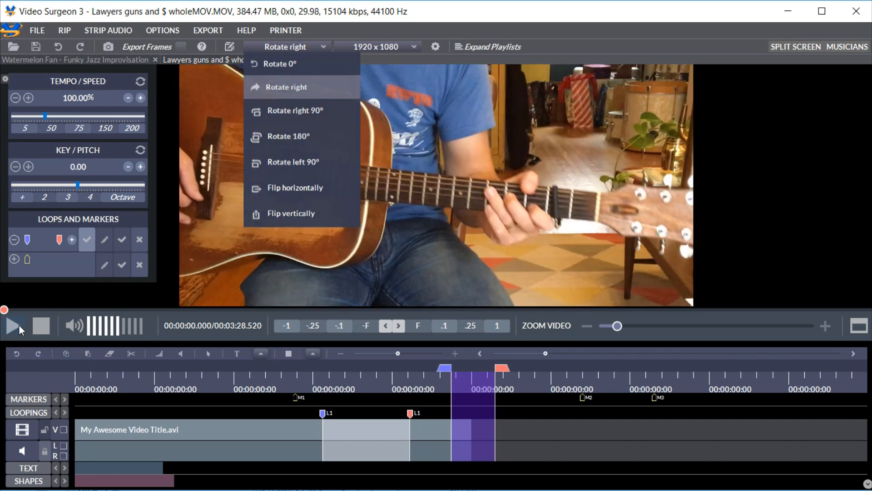
click(12, 325)
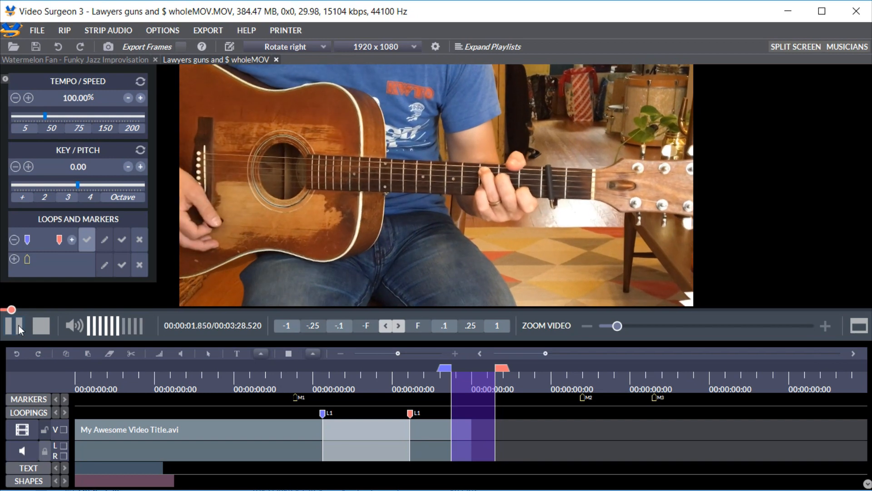
click(11, 326)
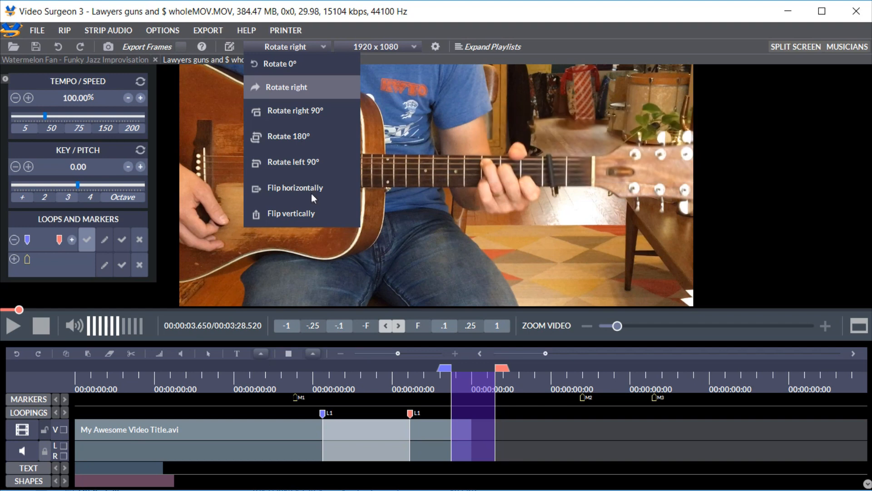
Flip the upright guitar video horizontally and resume playback
click(294, 187)
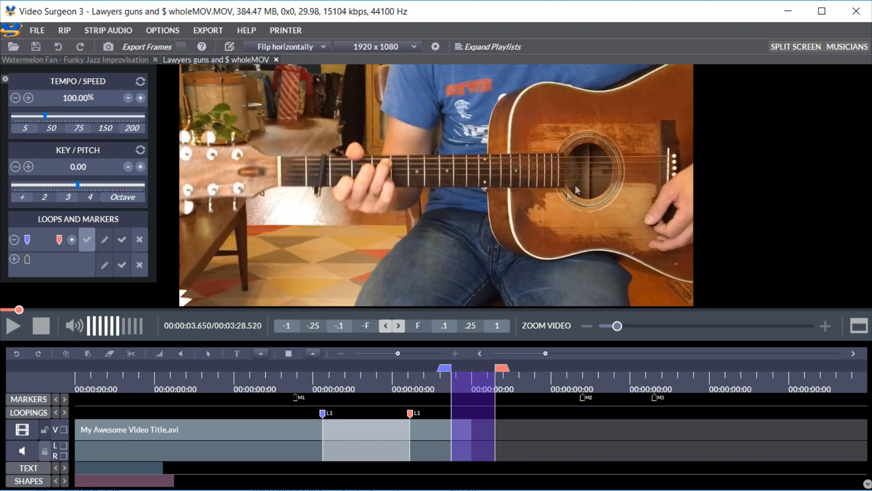
mouse_move(398, 174)
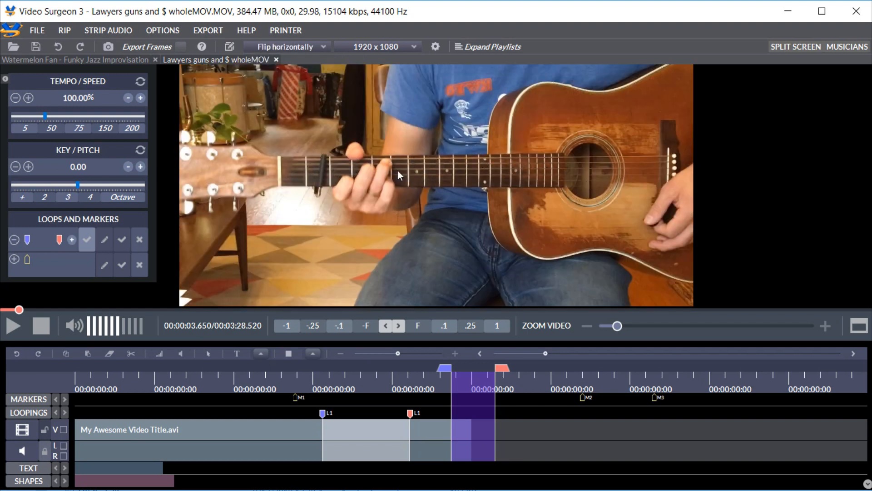
click(11, 325)
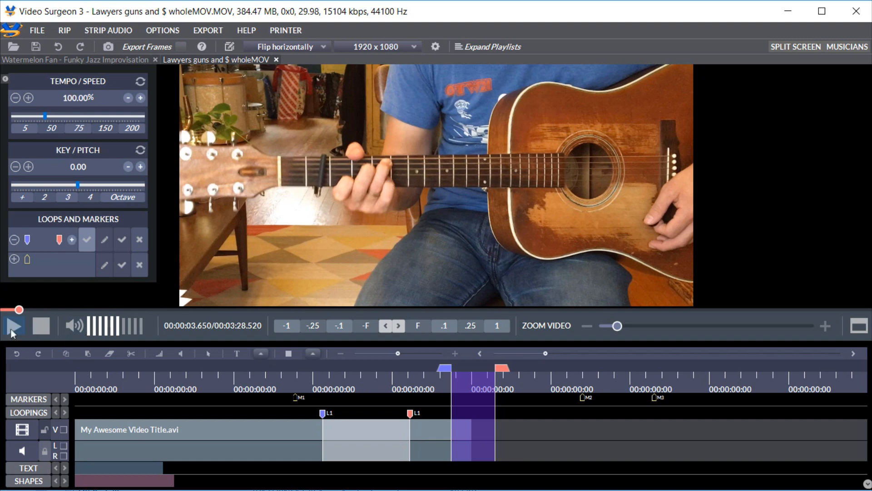
click(12, 326)
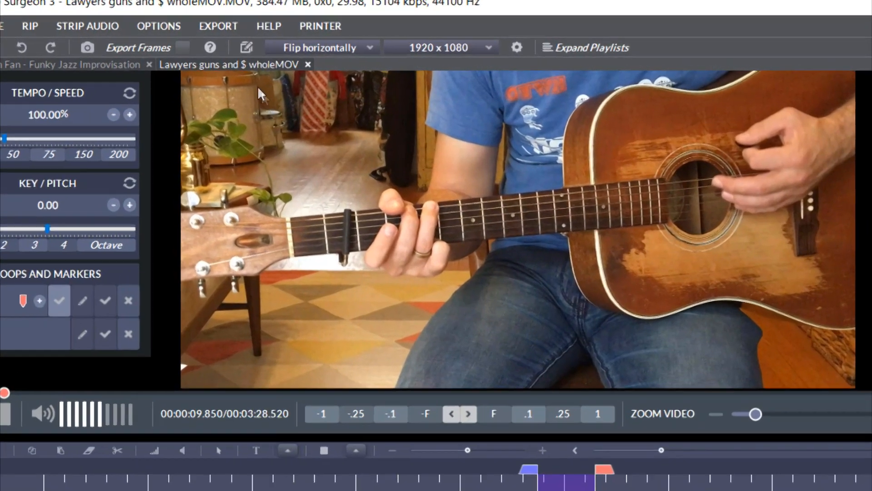
Bring up the Contrast/Brightness/Focus adjustment panel from the Edit toolbar button
click(247, 47)
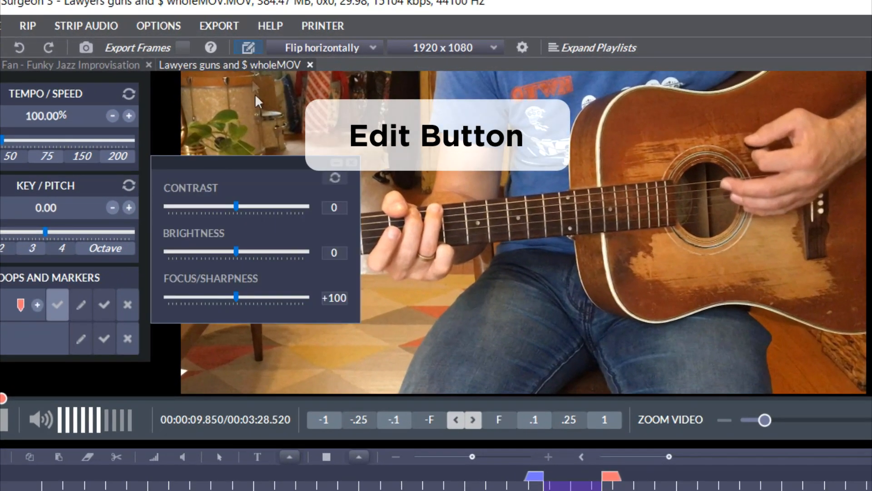
drag(239, 206, 233, 206)
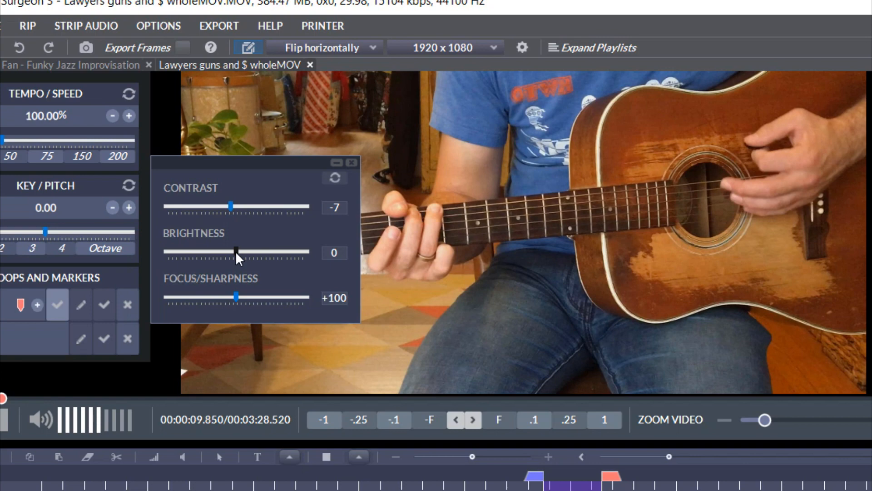
drag(234, 251, 275, 252)
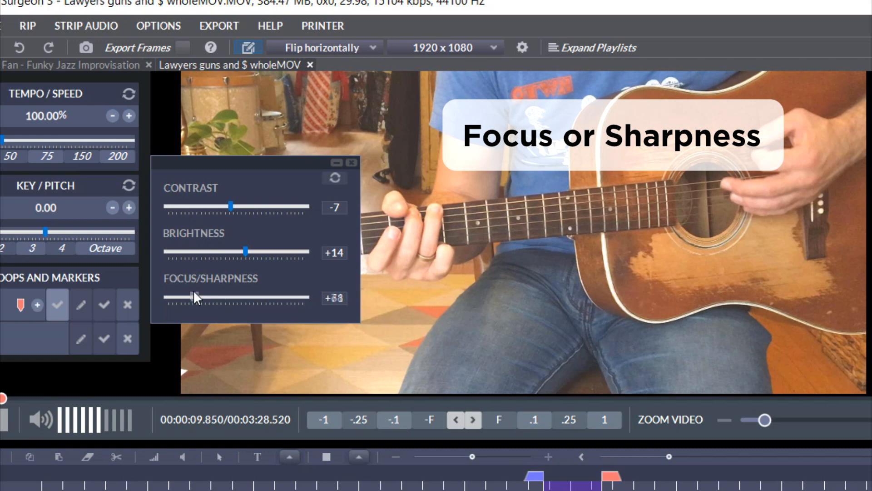
drag(194, 298, 238, 297)
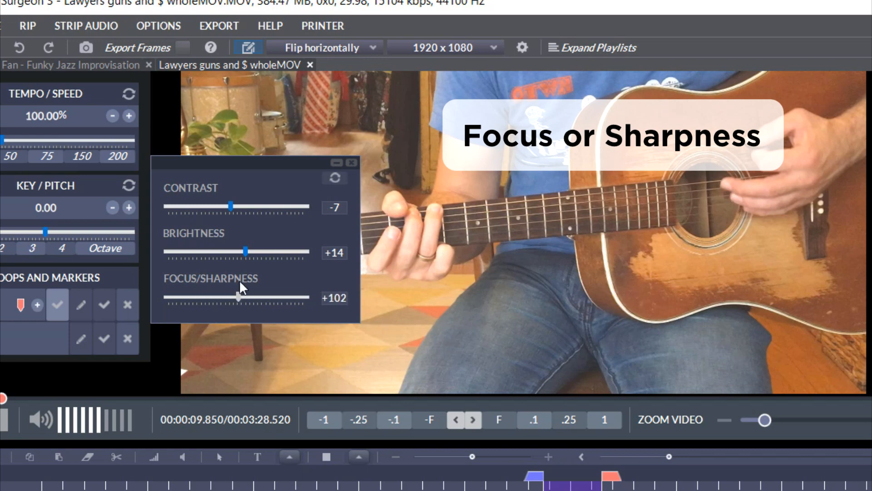
click(335, 178)
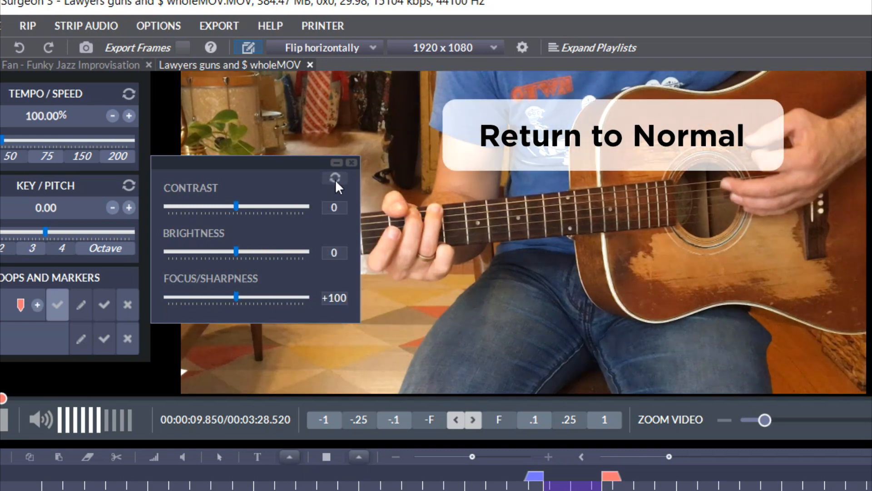